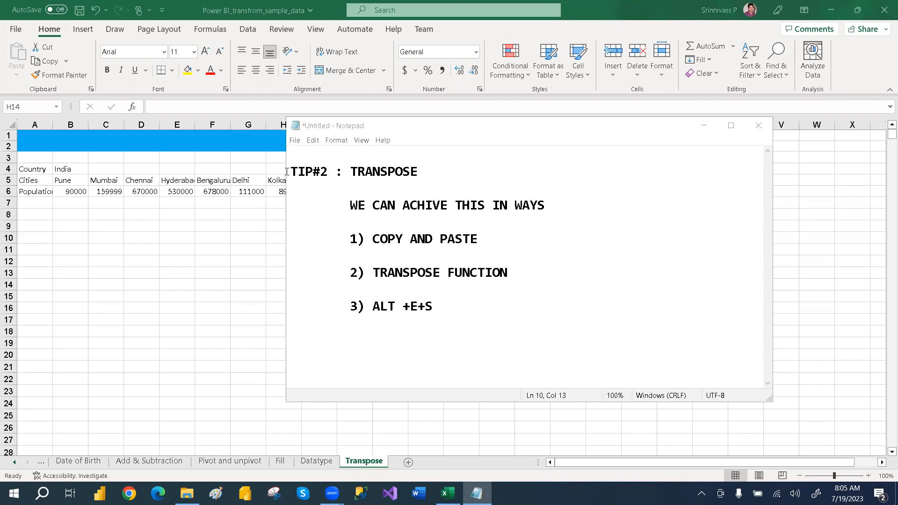
Review the three transpose methods in the notes, then minimize Notepad to show the spreadsheet
{"action": "left_click", "coordinate": [350, 171]}
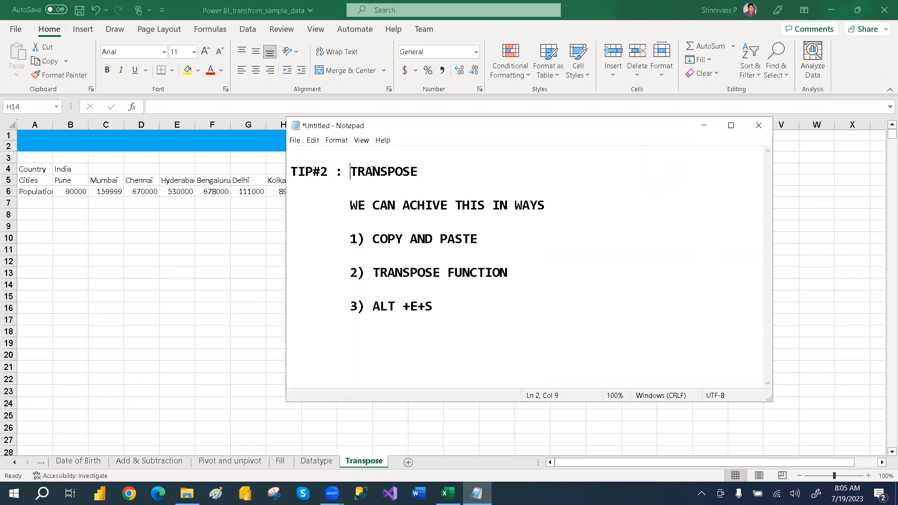
{"action": "double_click", "coordinate": [384, 172]}
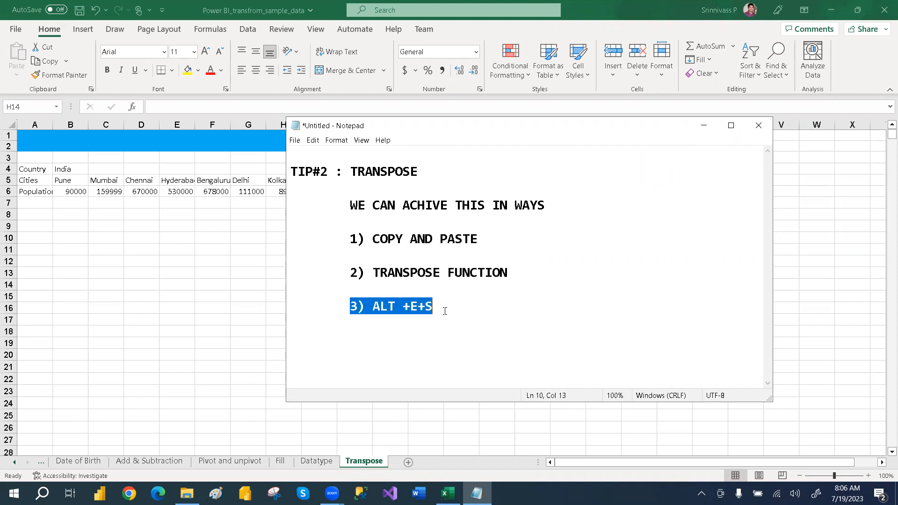
{"action": "left_click", "coordinate": [233, 273]}
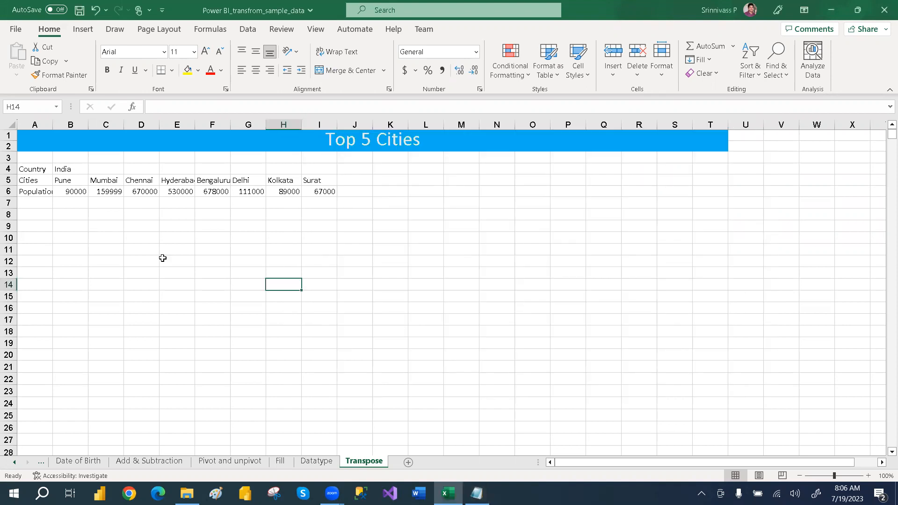
Copy A4:I6 and paste it transposed at J10 so cities run down a column
{"action": "left_click_drag", "start_coordinate": [33, 168], "coordinate": [105, 179]}
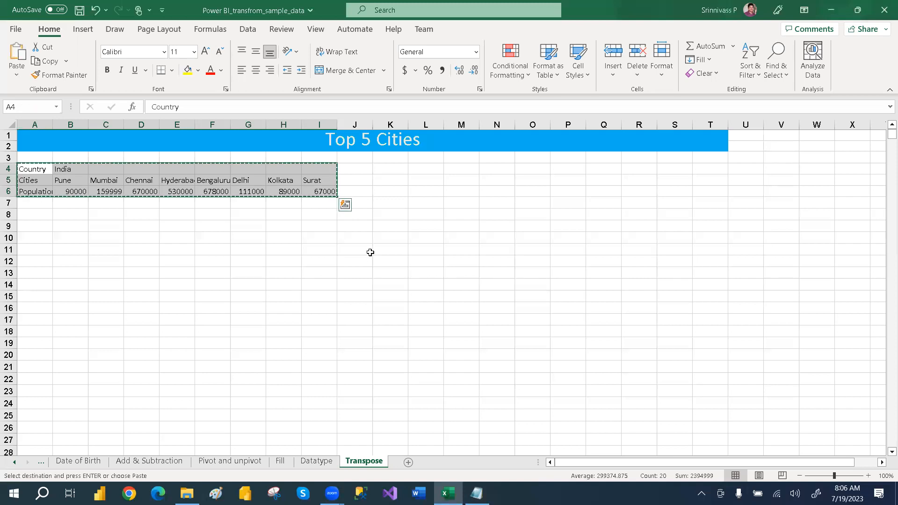
{"action": "right_click", "coordinate": [354, 237]}
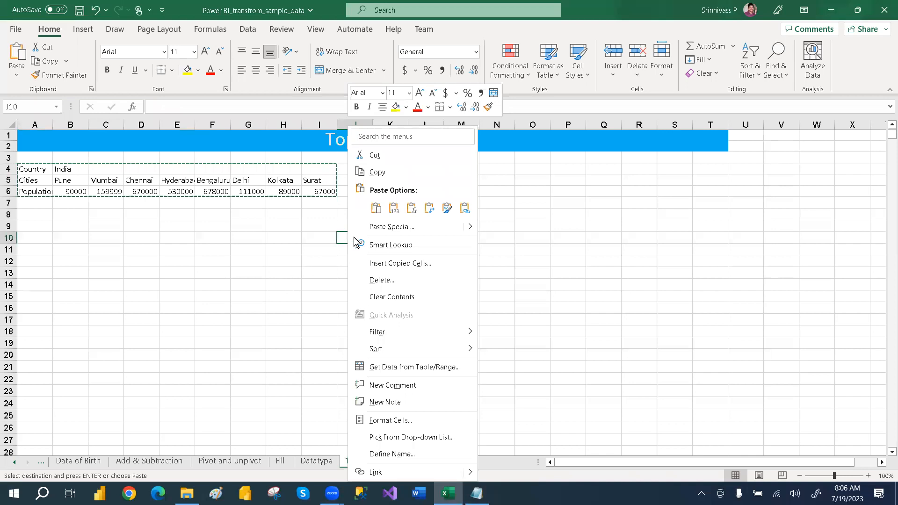
{"action": "left_click", "coordinate": [429, 208]}
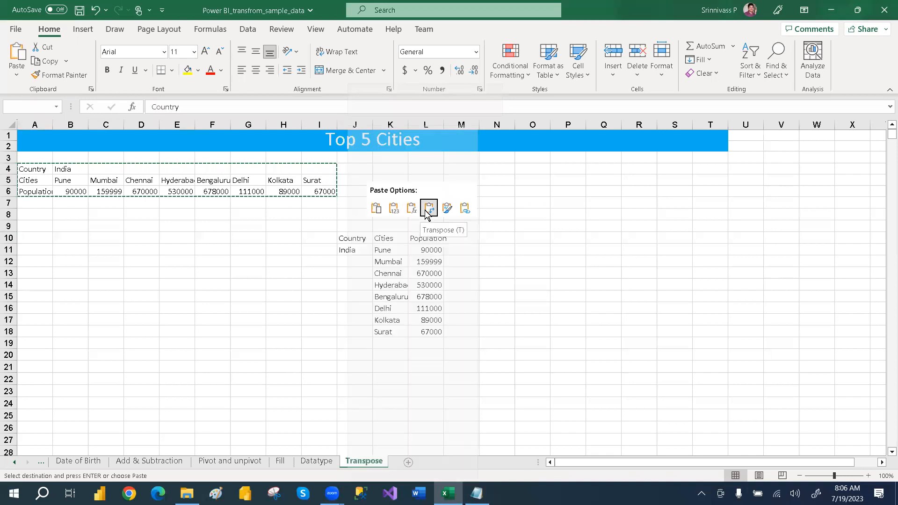
{"action": "left_click", "coordinate": [429, 208]}
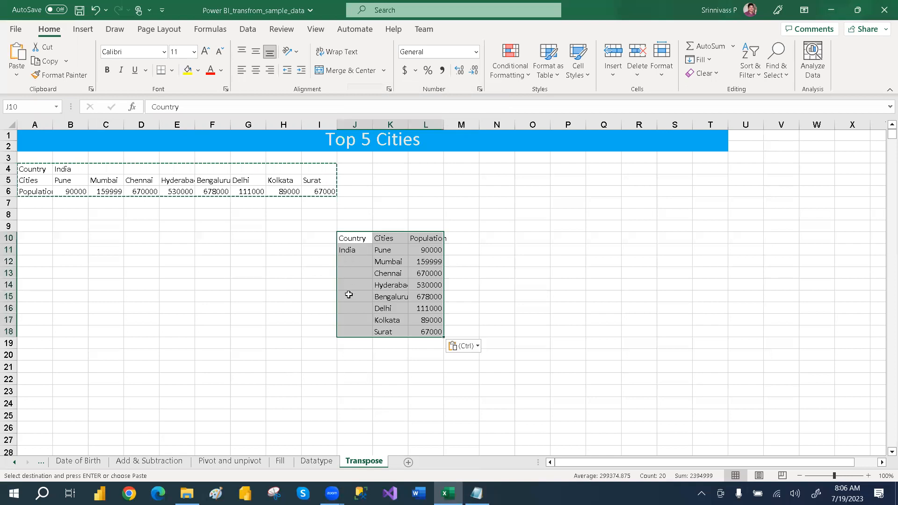
{"action": "mouse_move", "coordinate": [34, 172]}
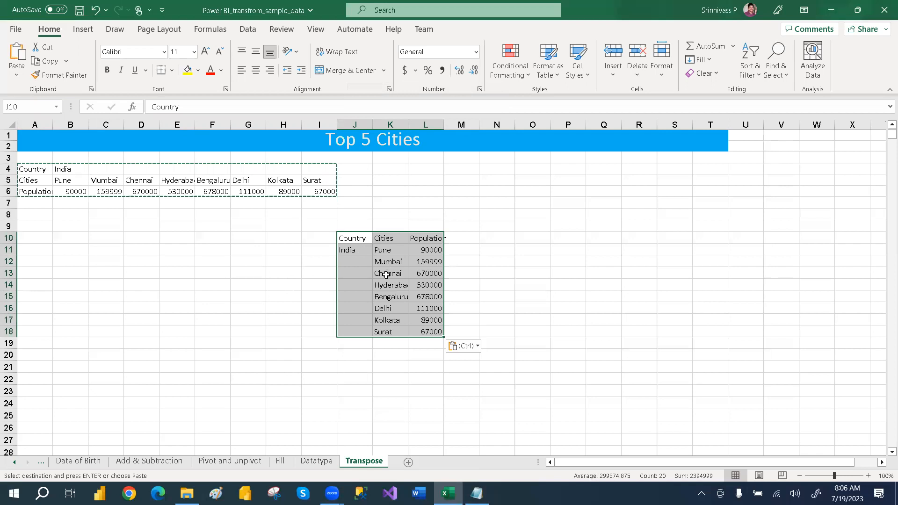
{"action": "mouse_move", "coordinate": [350, 275]}
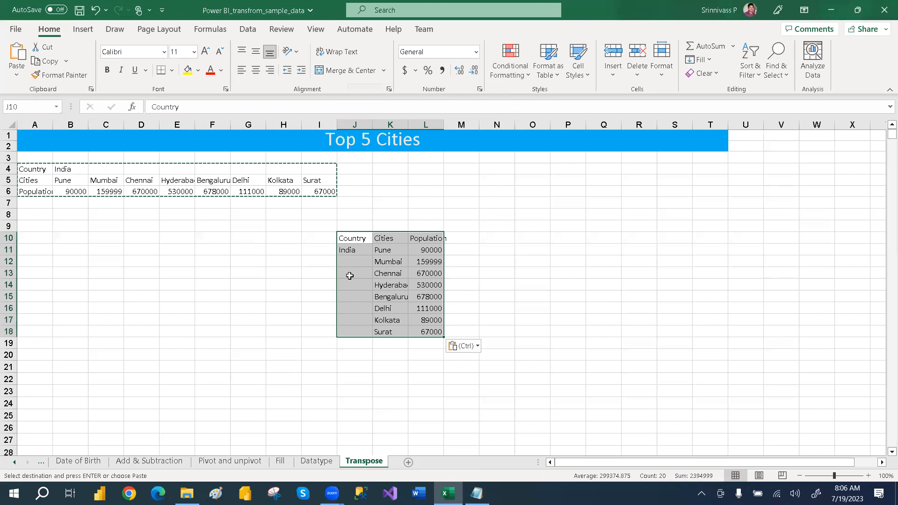
{"action": "mouse_move", "coordinate": [301, 237]}
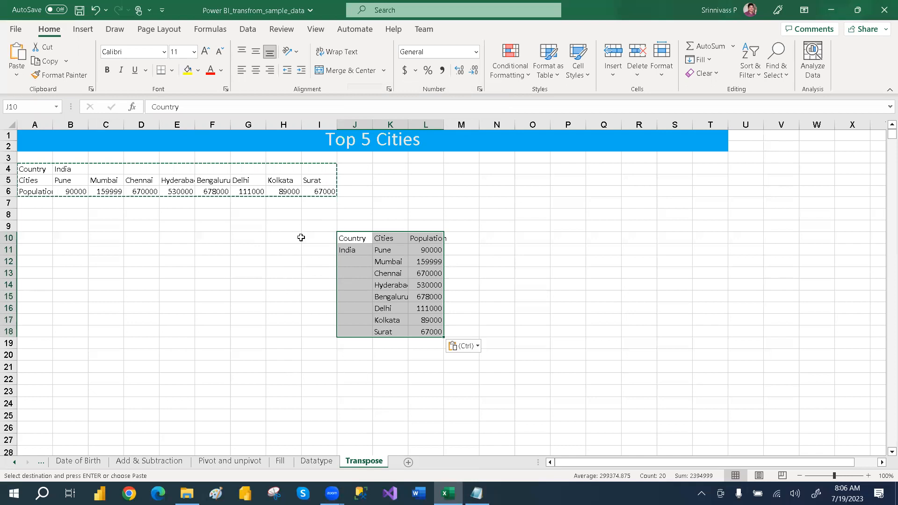
{"action": "mouse_move", "coordinate": [414, 304]}
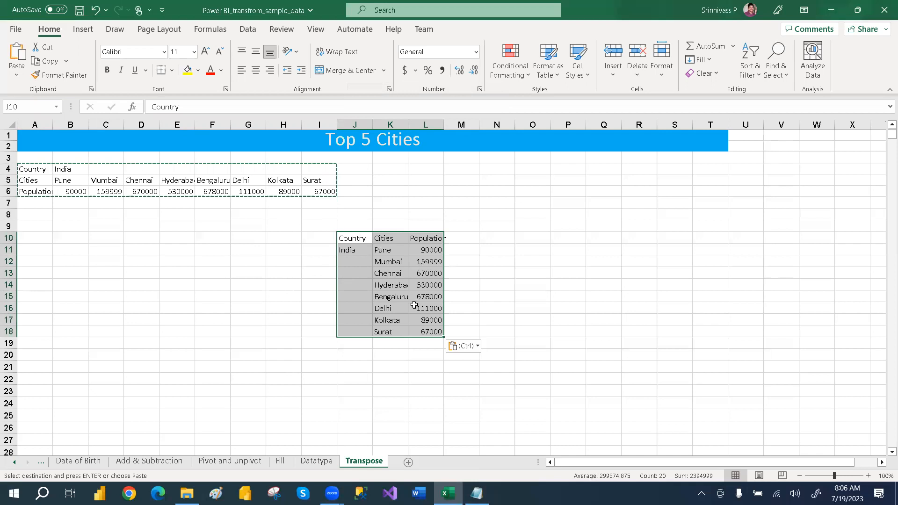
Enter =TRANSPOSE(A4:I6) in A12 to spill a vertical copy of the table
{"action": "left_click", "coordinate": [141, 285]}
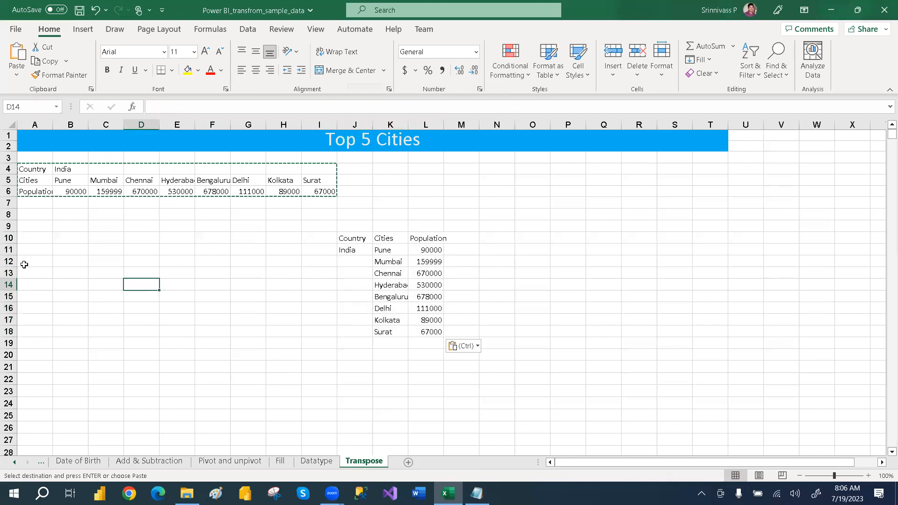
{"action": "type", "text": "="}
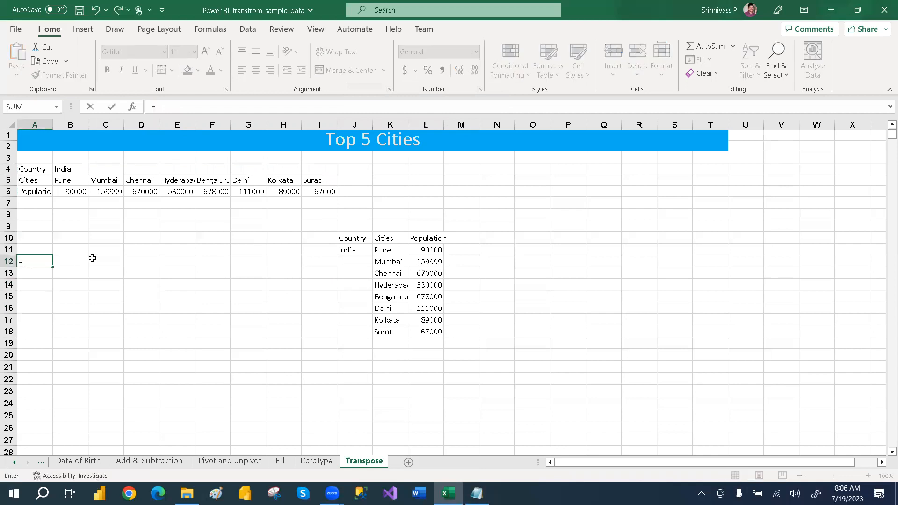
{"action": "type", "text": "TRANSPOSE("}
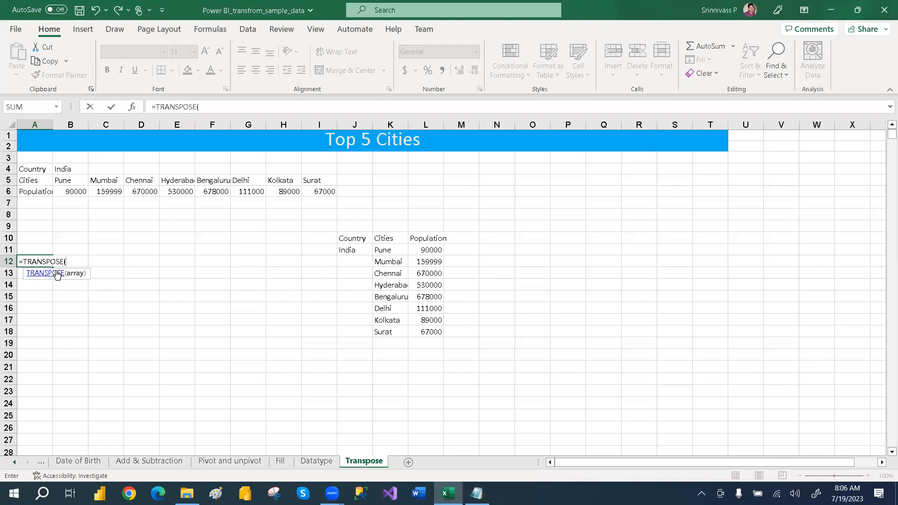
{"action": "left_click_drag", "start_coordinate": [35, 168], "coordinate": [217, 179]}
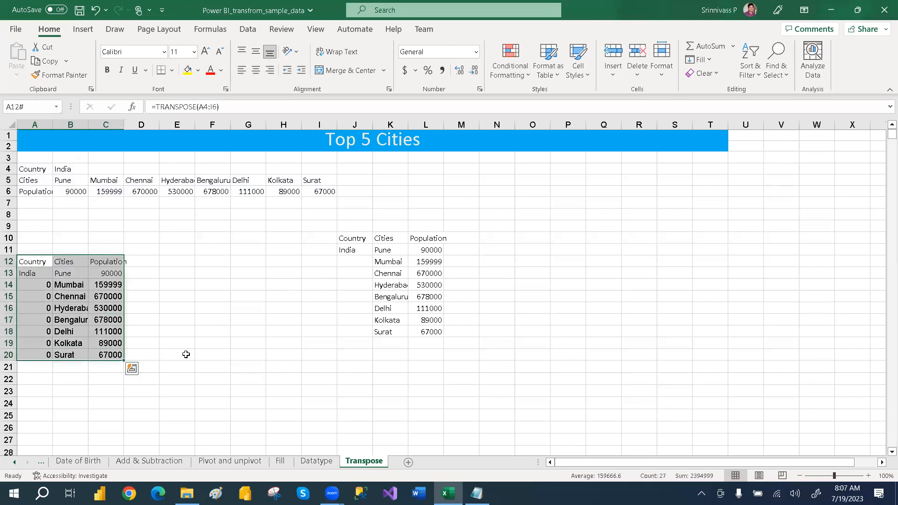
{"action": "left_click", "coordinate": [176, 355]}
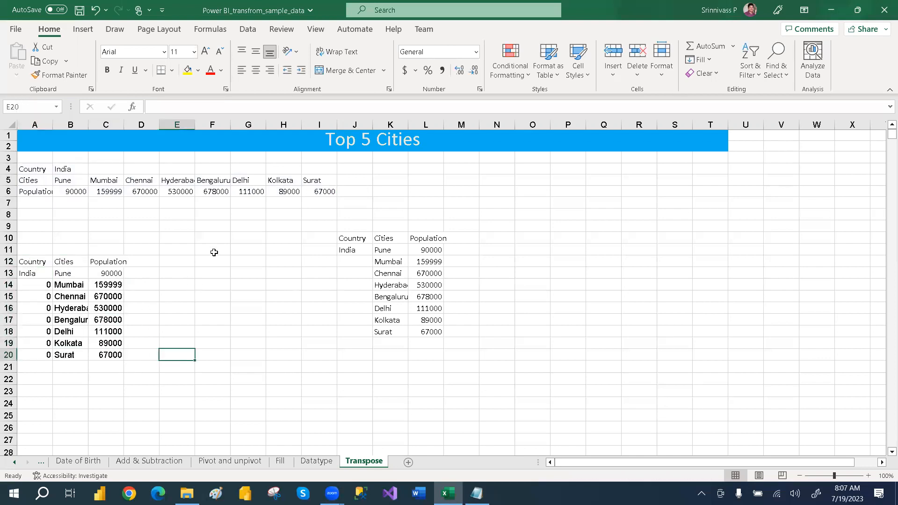
{"action": "left_click", "coordinate": [477, 493]}
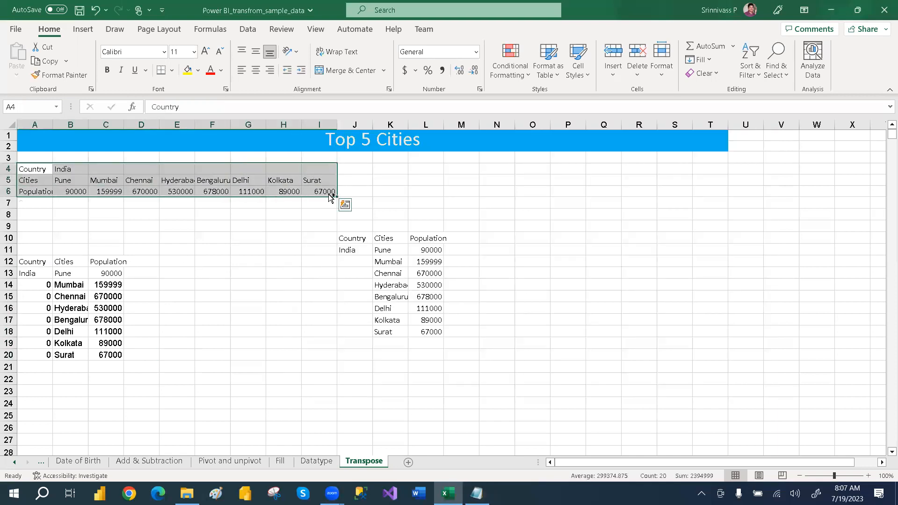
Copy A4:I6, pick a destination, and dismiss the Find and Replace dialog opened by mistake
{"action": "key", "text": "ctrl+c"}
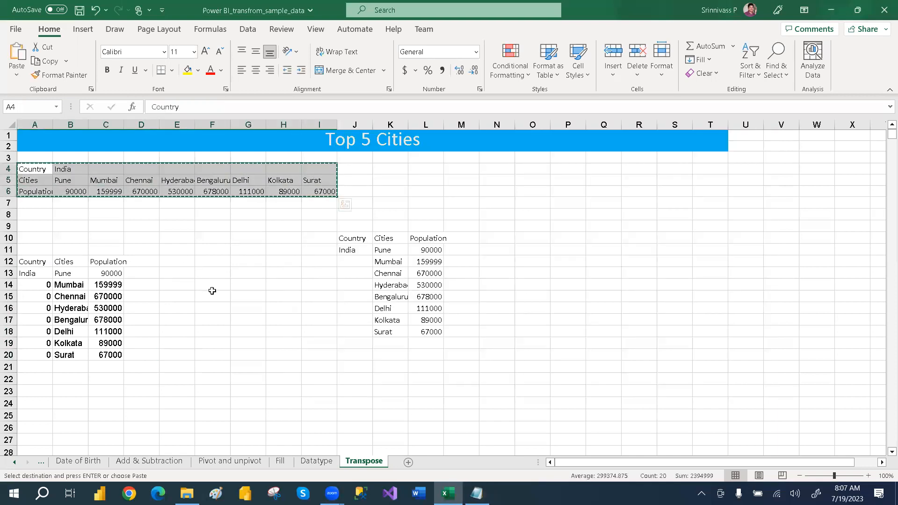
{"action": "left_click", "coordinate": [212, 296]}
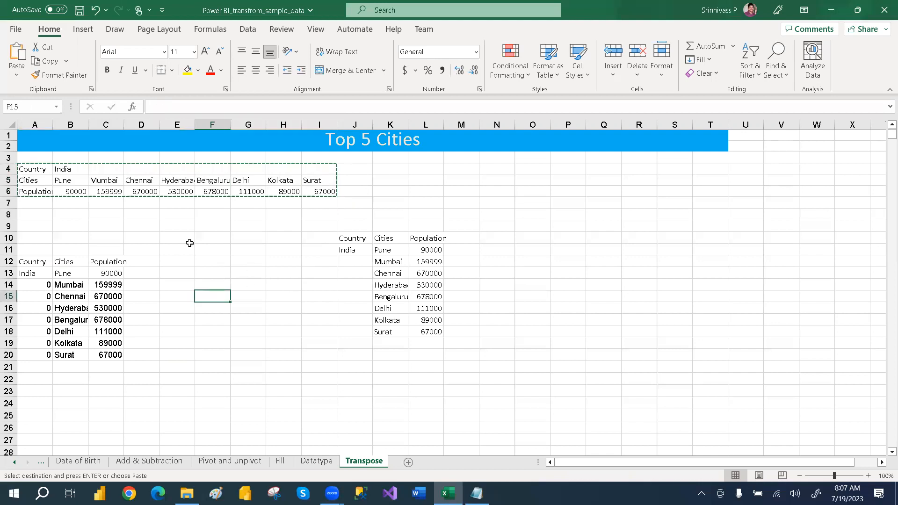
{"action": "mouse_move", "coordinate": [200, 400]}
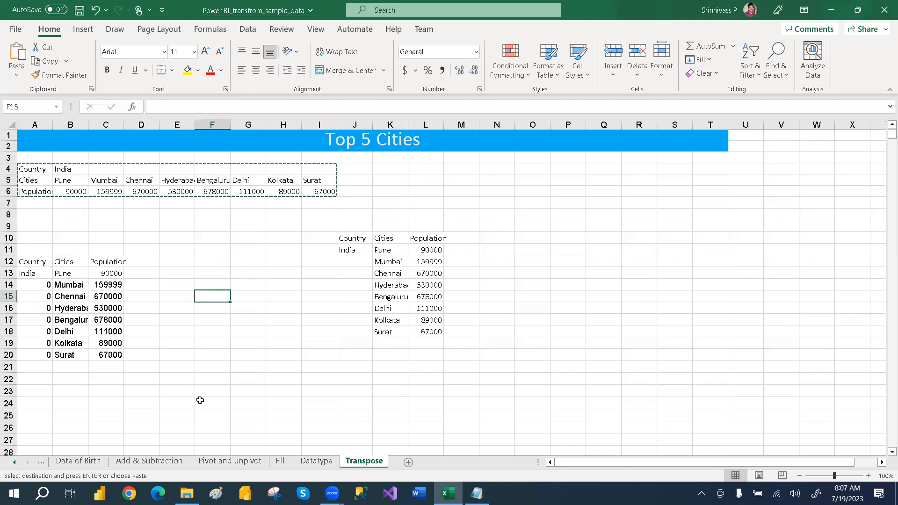
{"action": "left_click", "coordinate": [212, 342]}
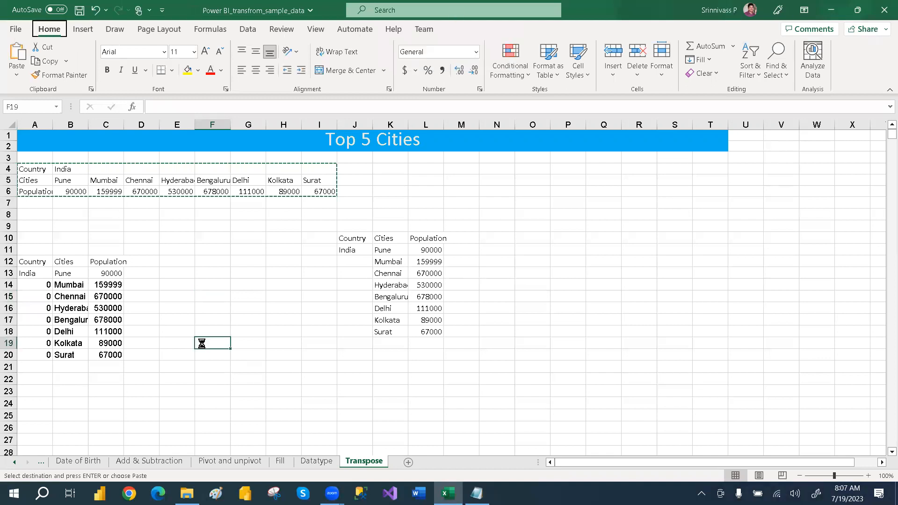
{"action": "key", "text": "ctrl+h"}
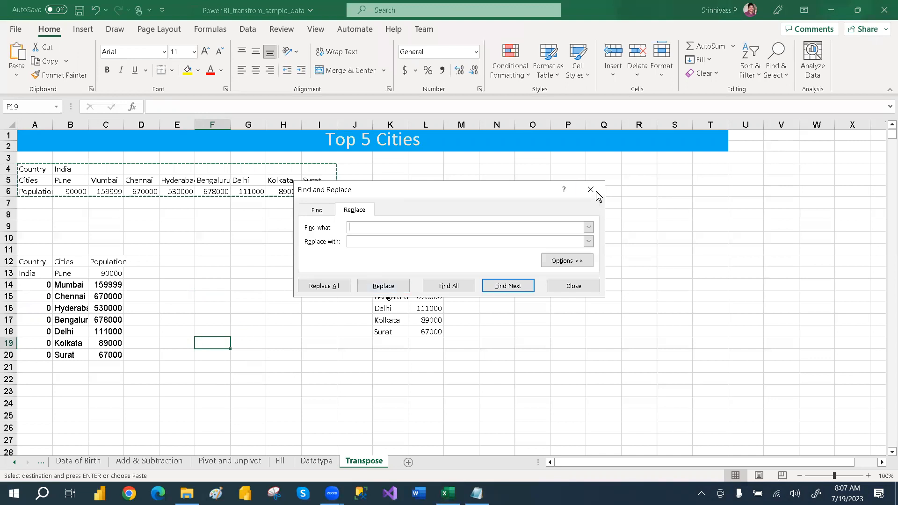
{"action": "left_click", "coordinate": [591, 189]}
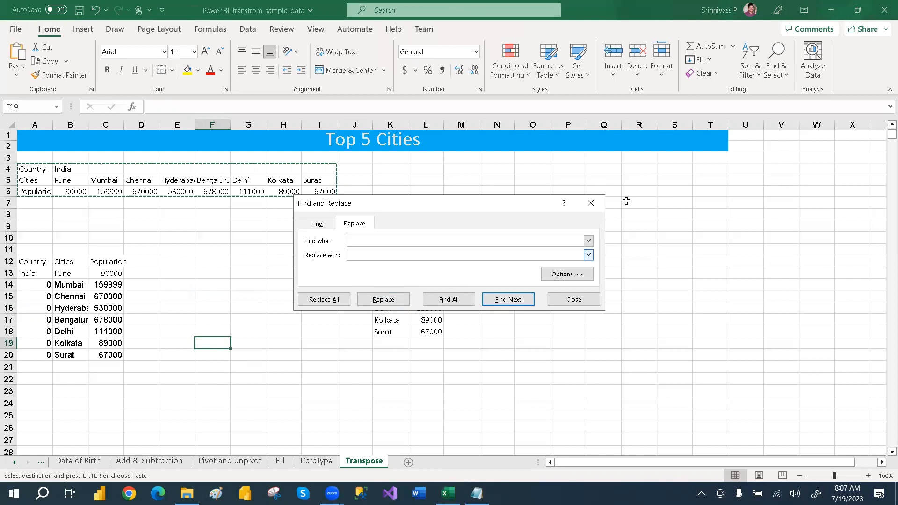
{"action": "left_click", "coordinate": [572, 299]}
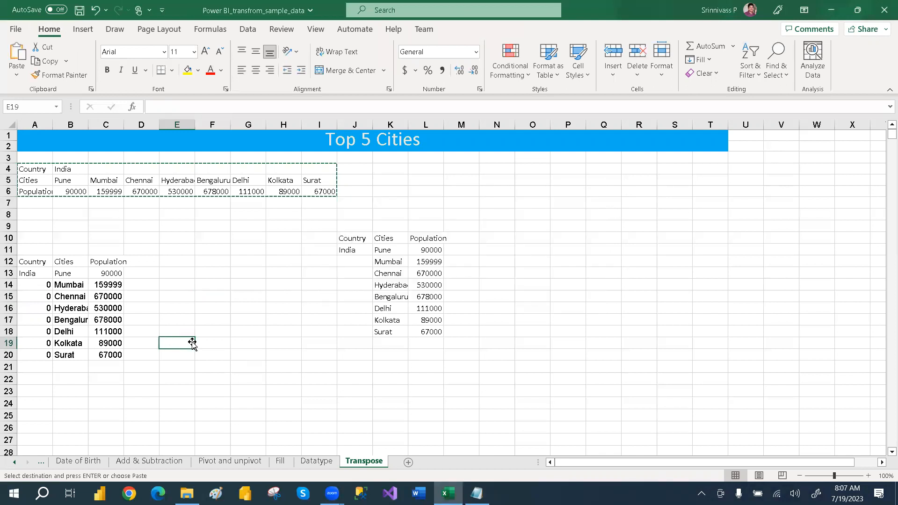
Make G20 the paste destination for the third transposed copy
{"action": "left_click", "coordinate": [247, 355]}
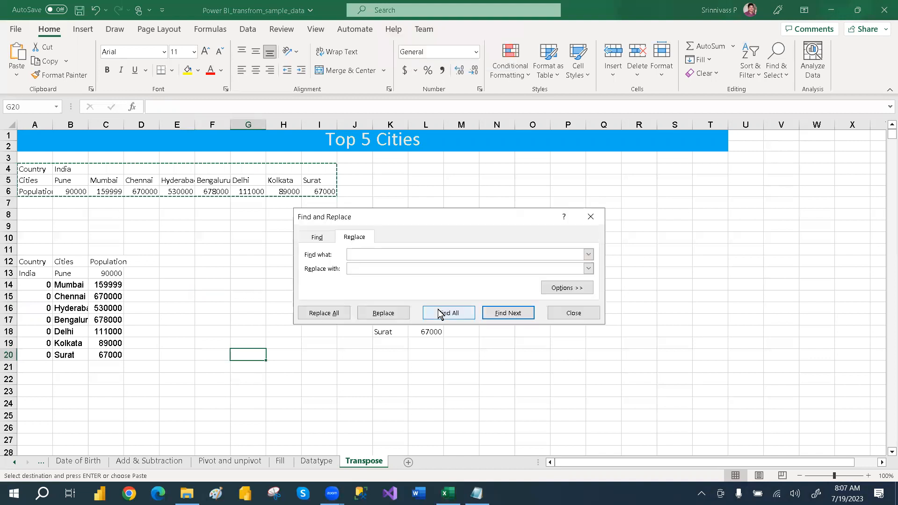
{"action": "left_click", "coordinate": [572, 313]}
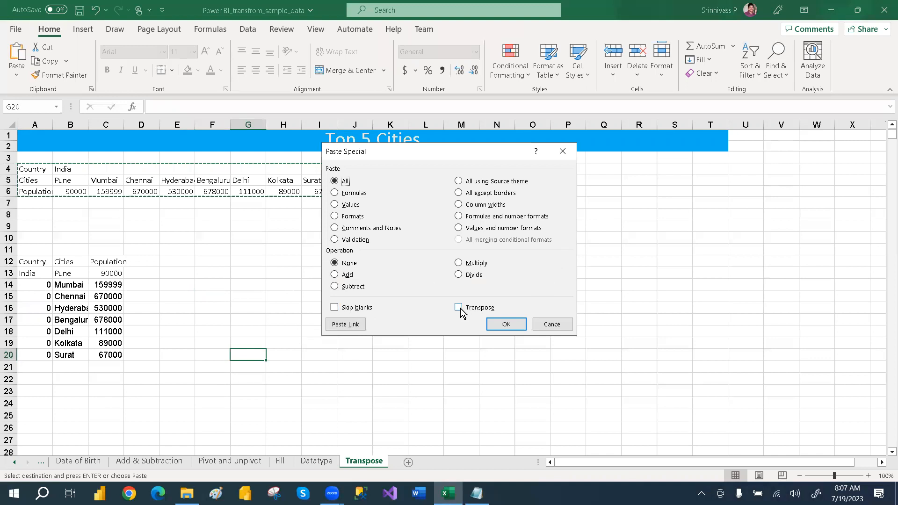
{"action": "mouse_move", "coordinate": [483, 313]}
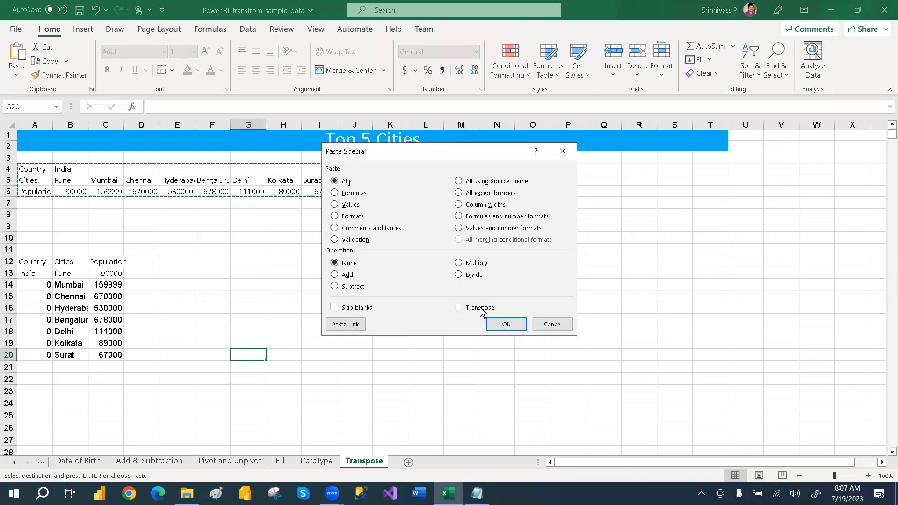
Paste Special with Transpose ticked at G20, then check the TRANSPOSE formula in A12
{"action": "left_click", "coordinate": [458, 307]}
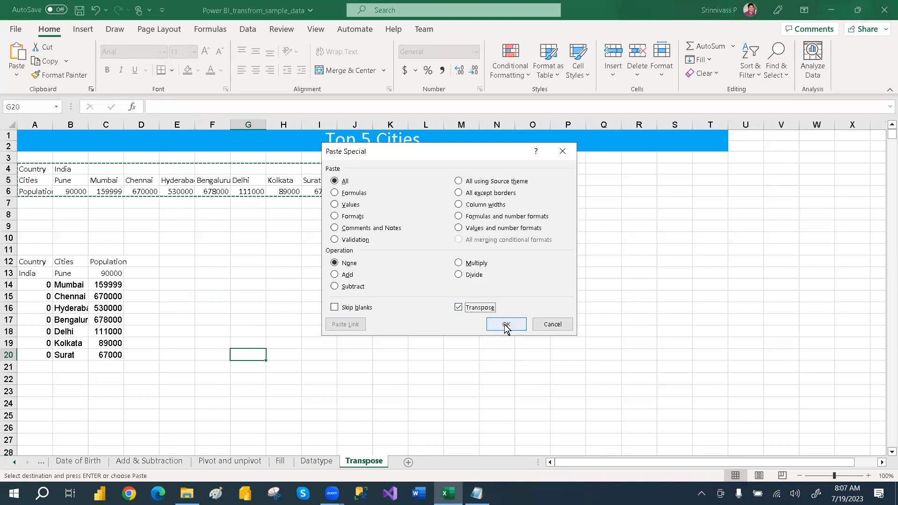
{"action": "left_click", "coordinate": [506, 324]}
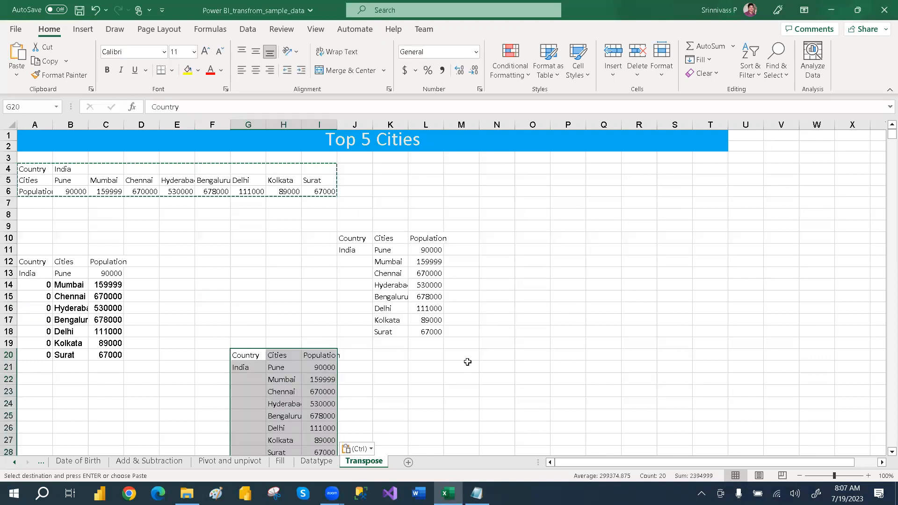
{"action": "mouse_move", "coordinate": [571, 342]}
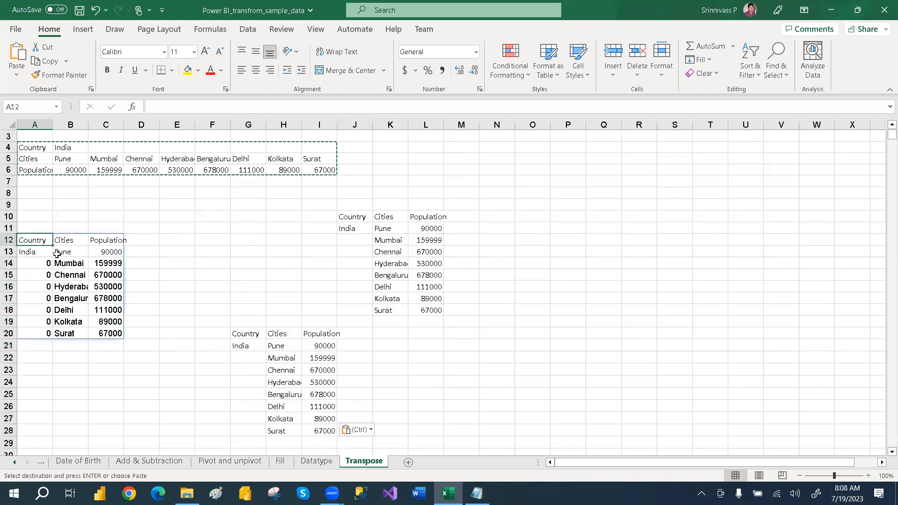
{"action": "left_click", "coordinate": [34, 252]}
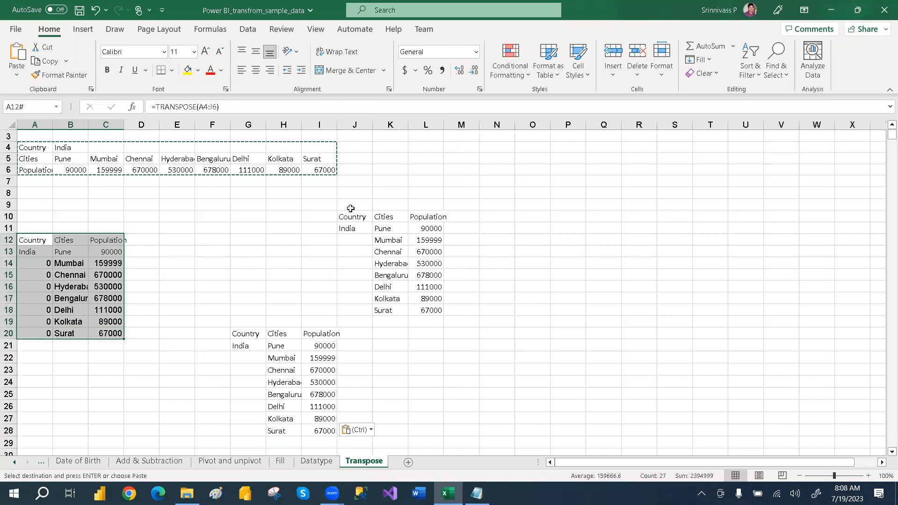